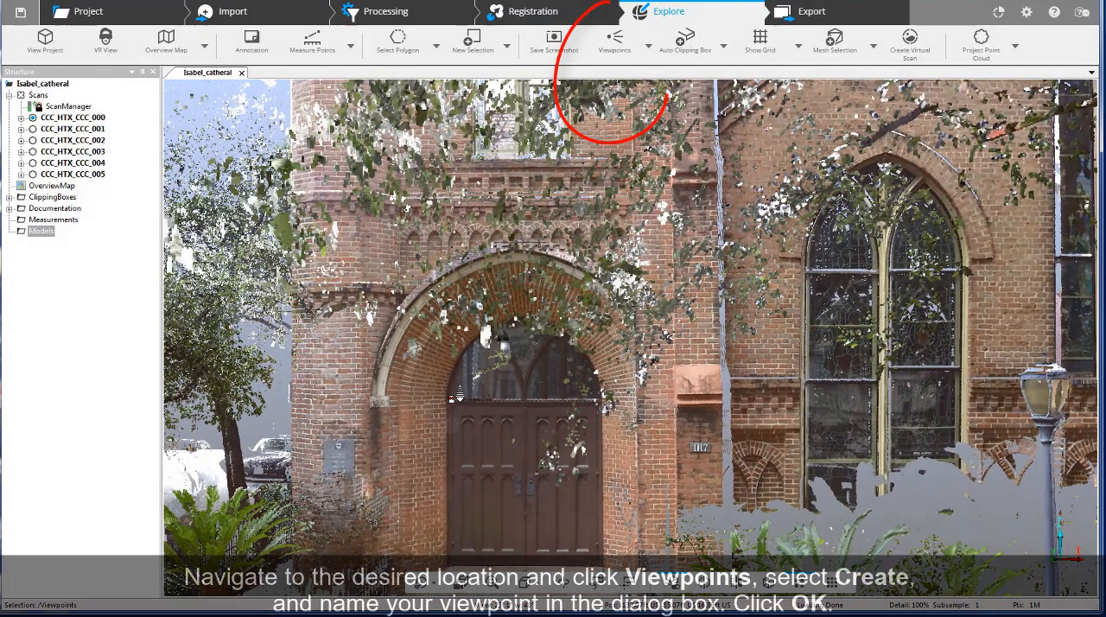
Create a viewpoint named Entrance at the cathedral's arched doorway.
{"action": "left_click", "coordinate": [615, 42]}
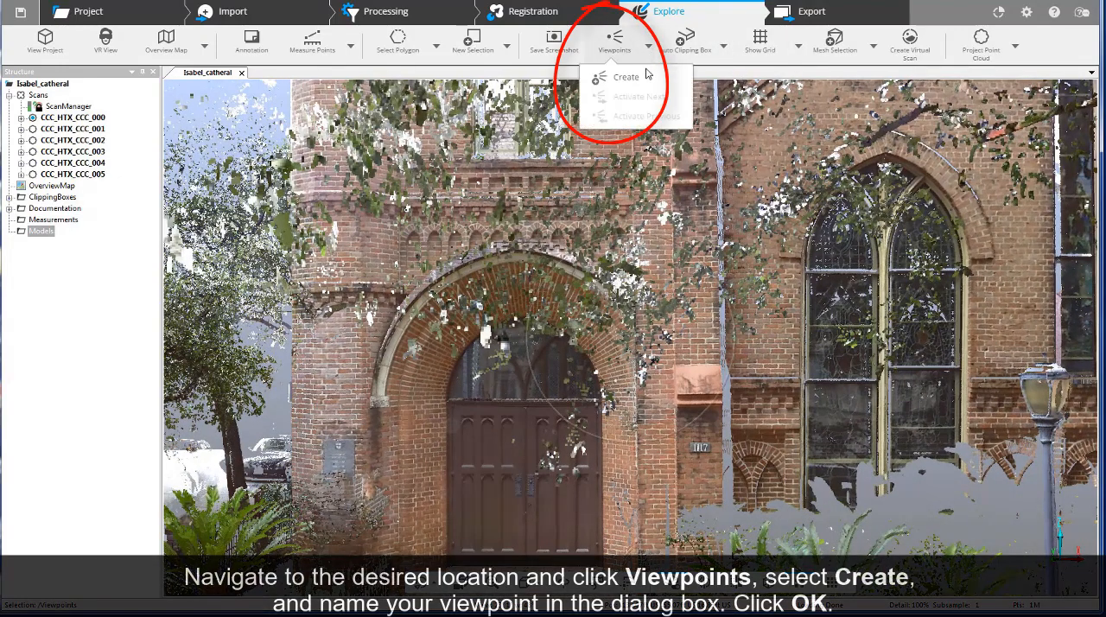
{"action": "left_click", "coordinate": [625, 76]}
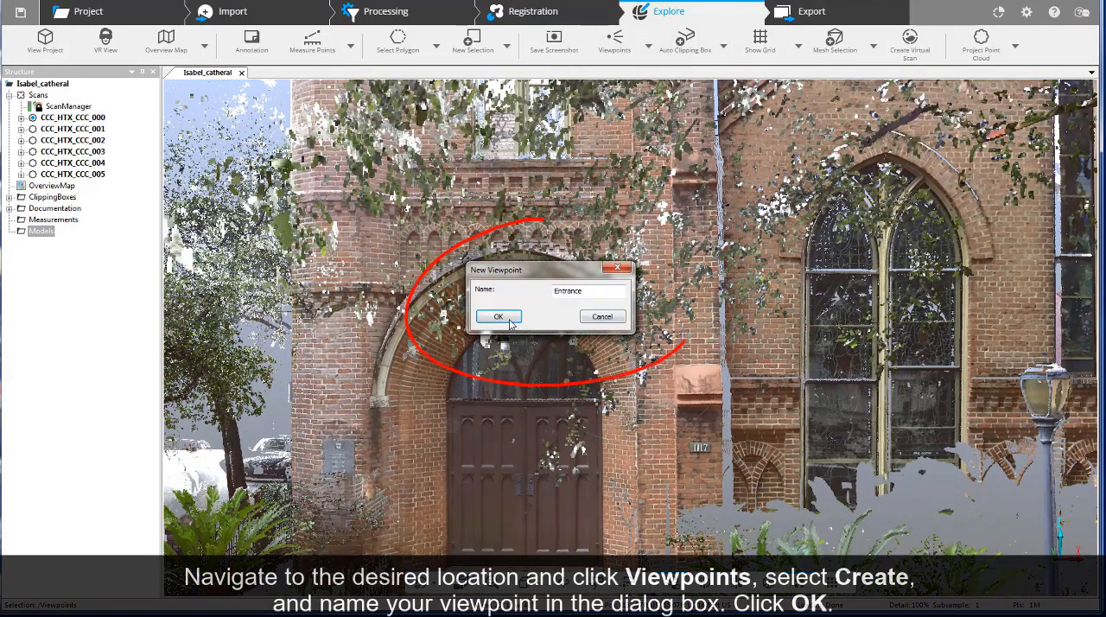
{"action": "left_click", "coordinate": [498, 315]}
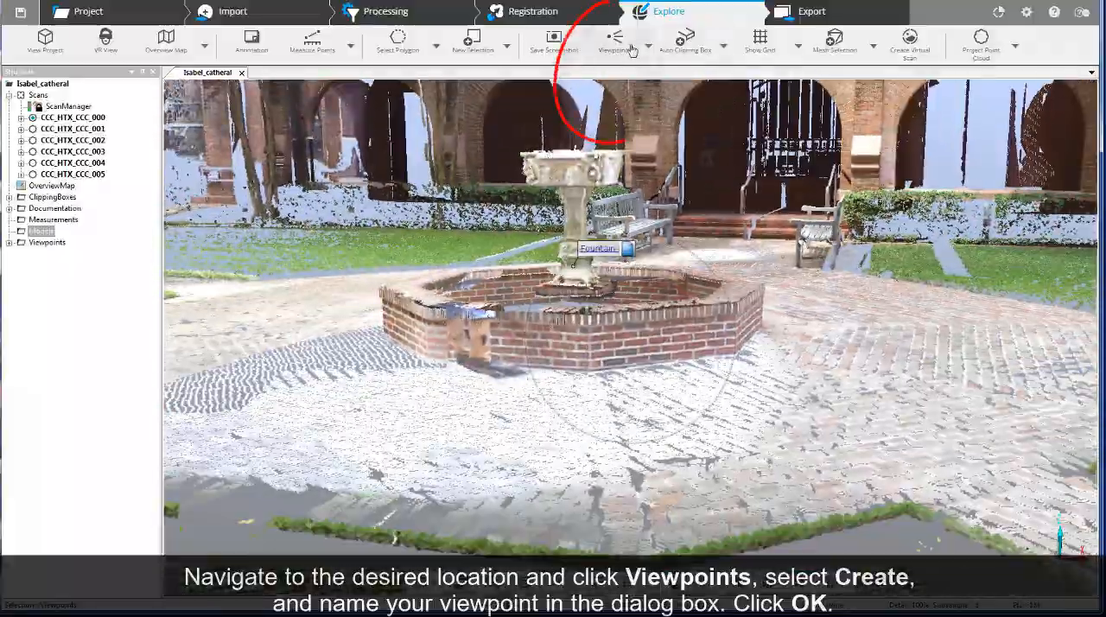
Create a viewpoint named fountain at the courtyard brick fountain.
{"action": "left_click", "coordinate": [613, 38]}
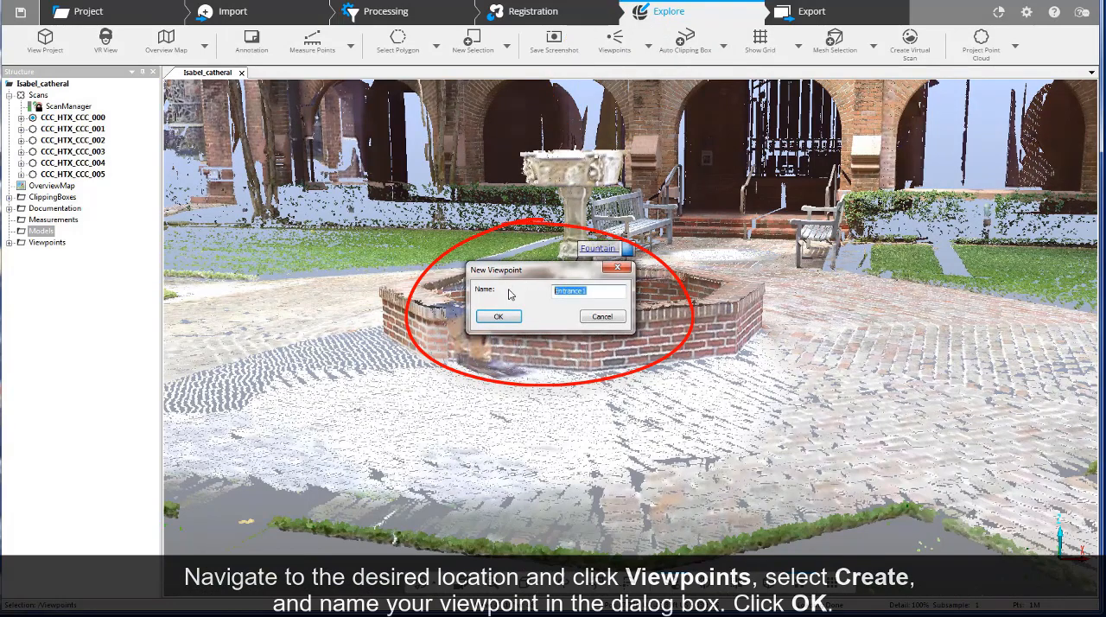
{"action": "type", "text": "fountat"}
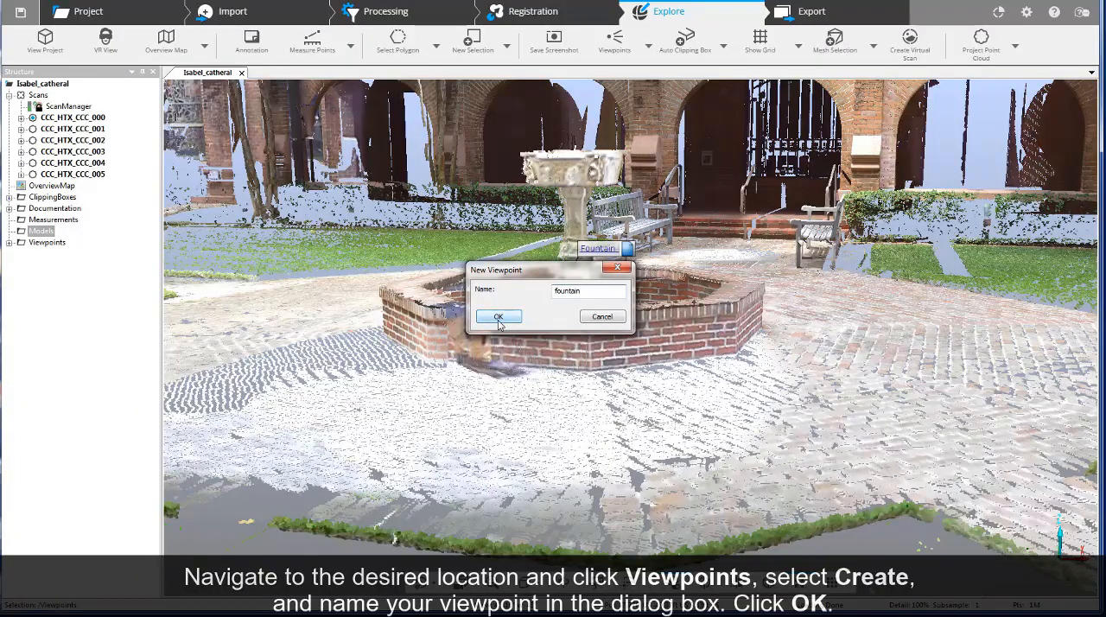
{"action": "left_click", "coordinate": [498, 314]}
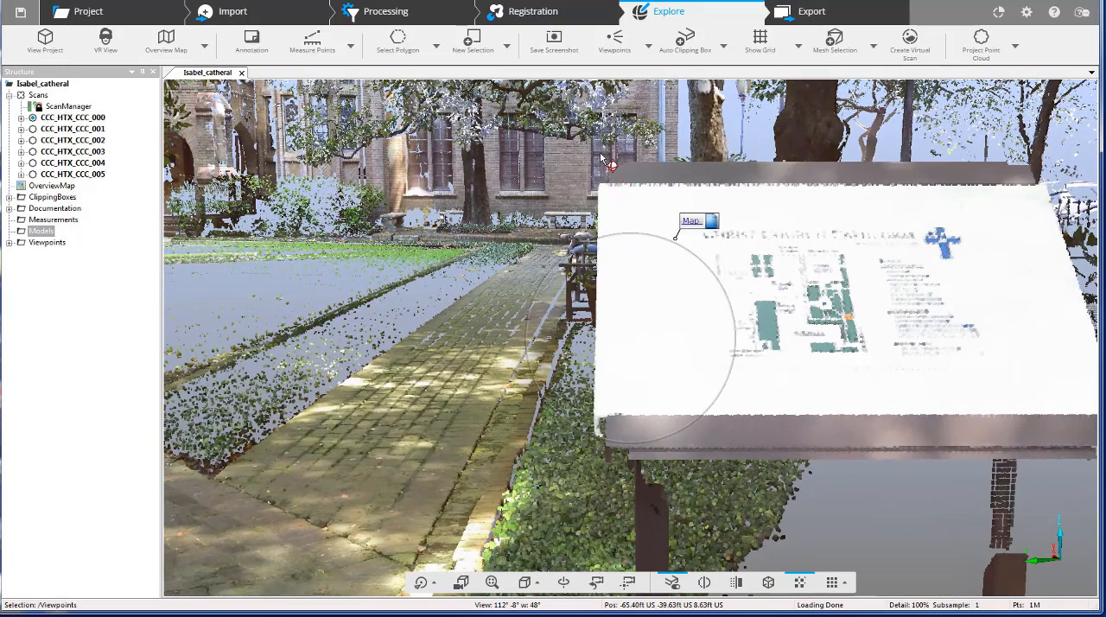
Create a viewpoint named Map at the campus map sign beside the walkway.
{"action": "left_click", "coordinate": [615, 42]}
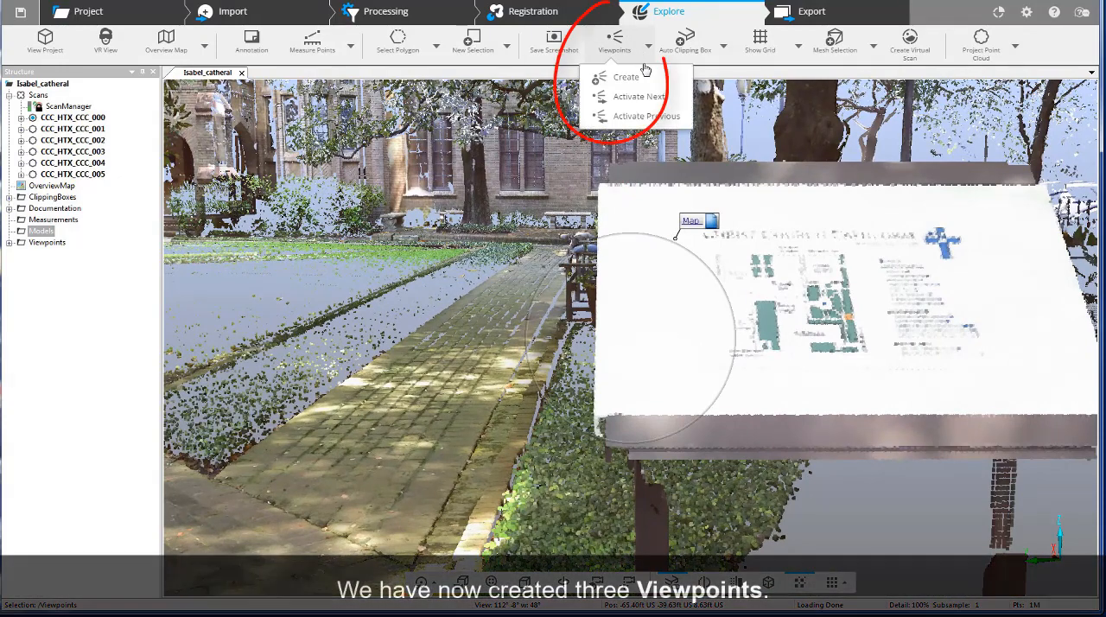
{"action": "left_click", "coordinate": [626, 76]}
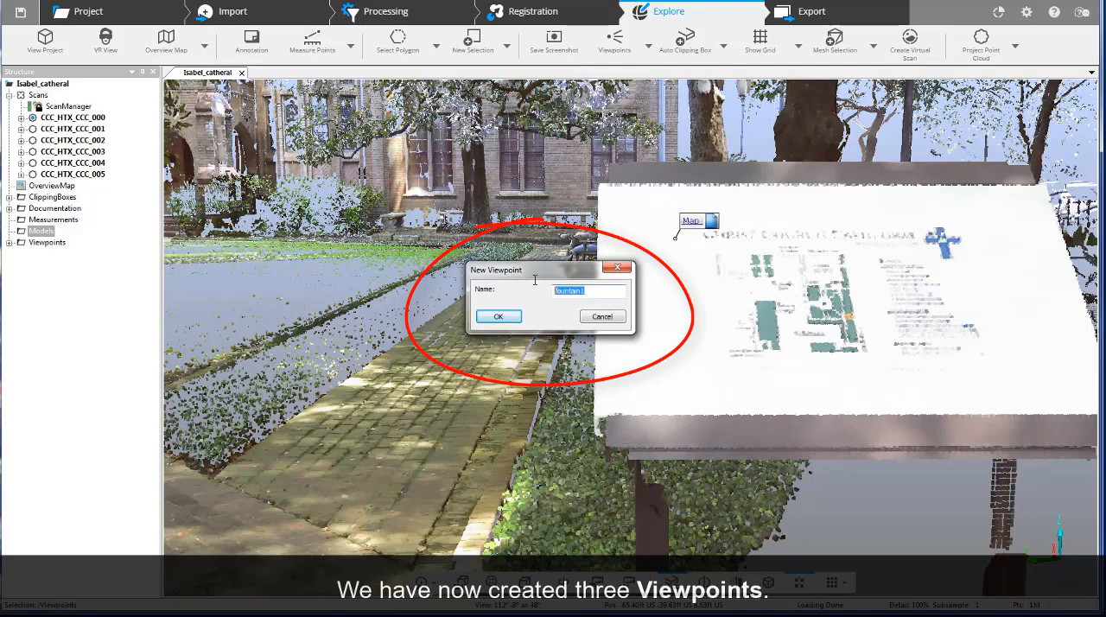
{"action": "left_click", "coordinate": [498, 315]}
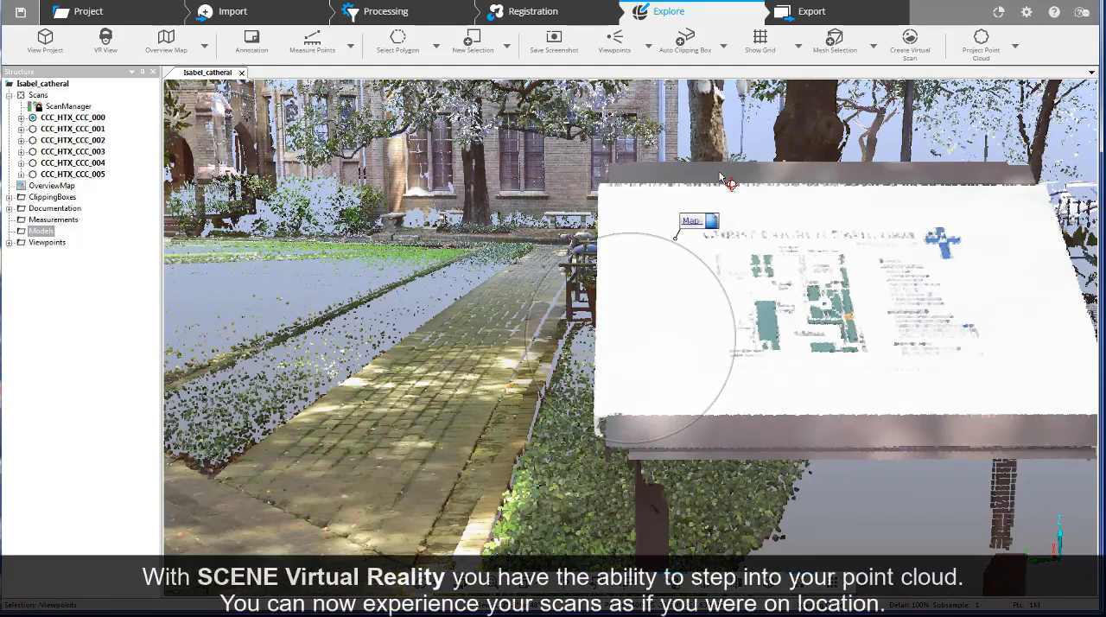
{"action": "mouse_move", "coordinate": [674, 177]}
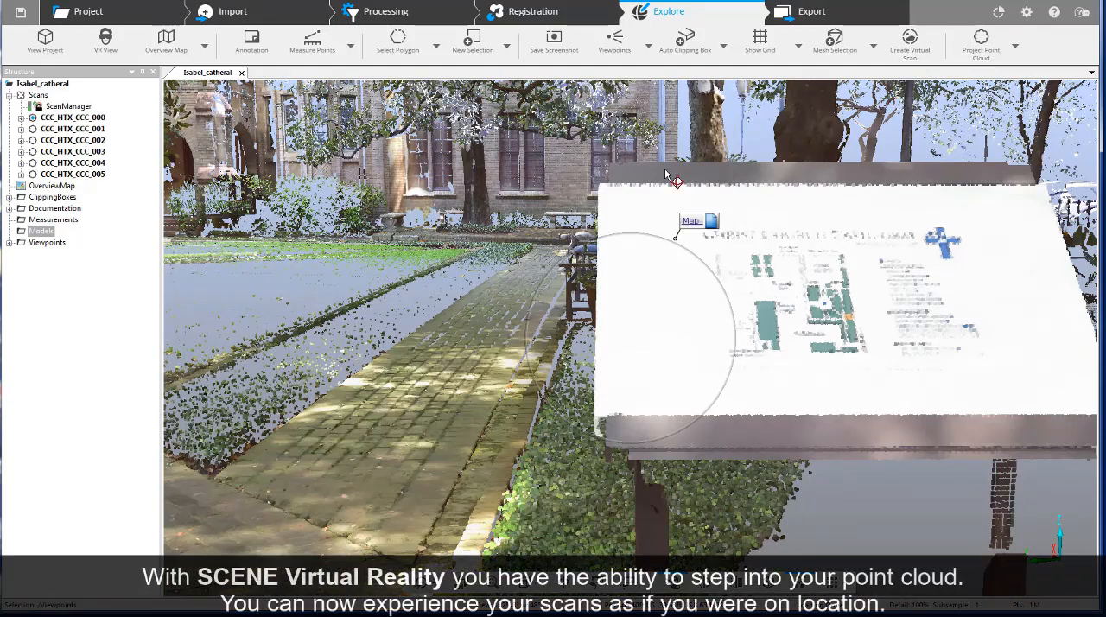
{"action": "mouse_move", "coordinate": [498, 181]}
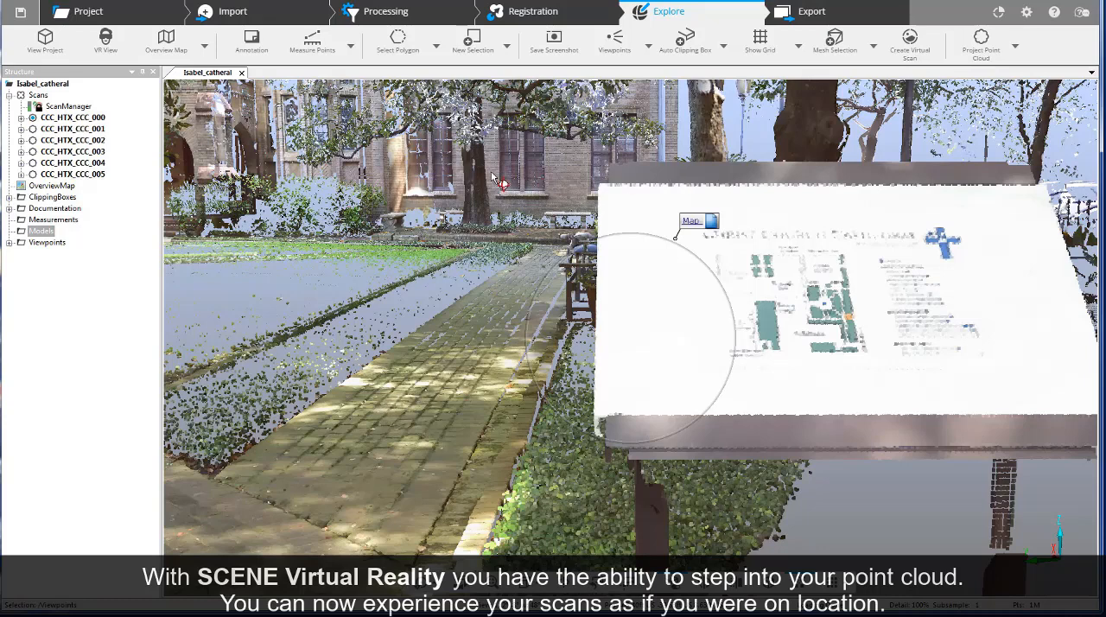
{"action": "mouse_move", "coordinate": [496, 183]}
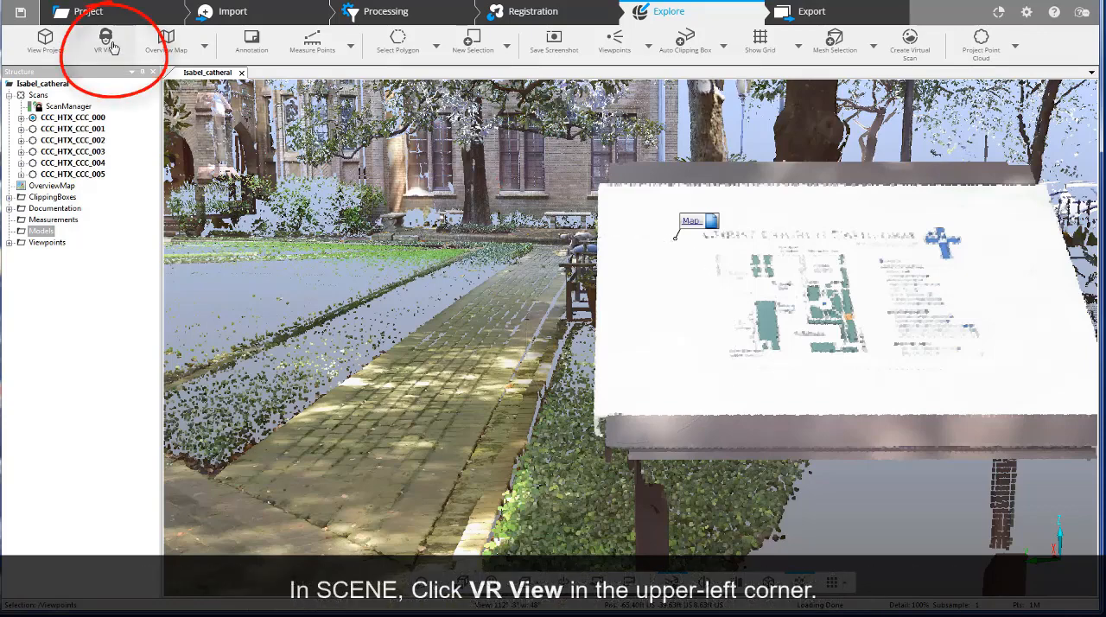
Start SCENE VR View of the cathedral point cloud with the three saved viewpoints.
{"action": "left_click", "coordinate": [105, 41]}
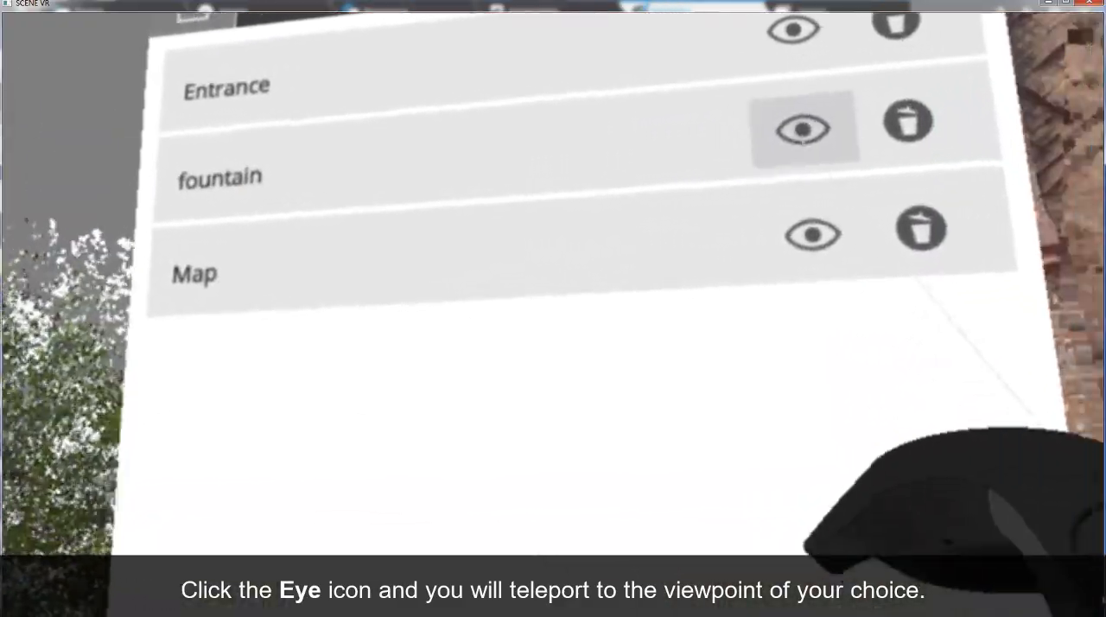
Teleport to the Map viewpoint from the VR viewpoints menu.
{"action": "left_click", "coordinate": [803, 128]}
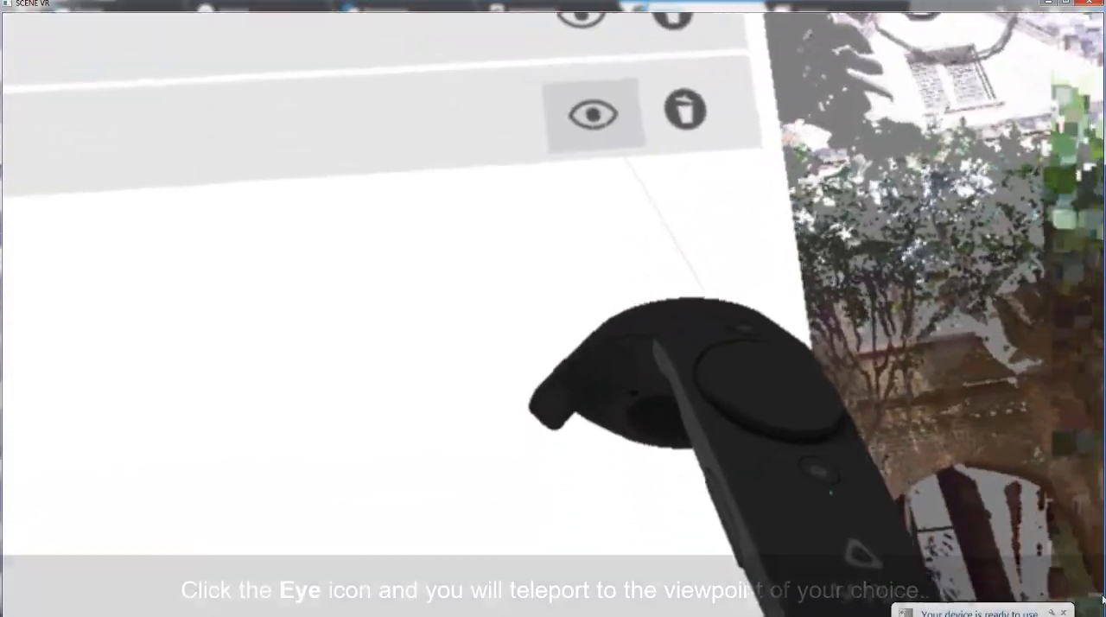
{"action": "left_click", "coordinate": [595, 112]}
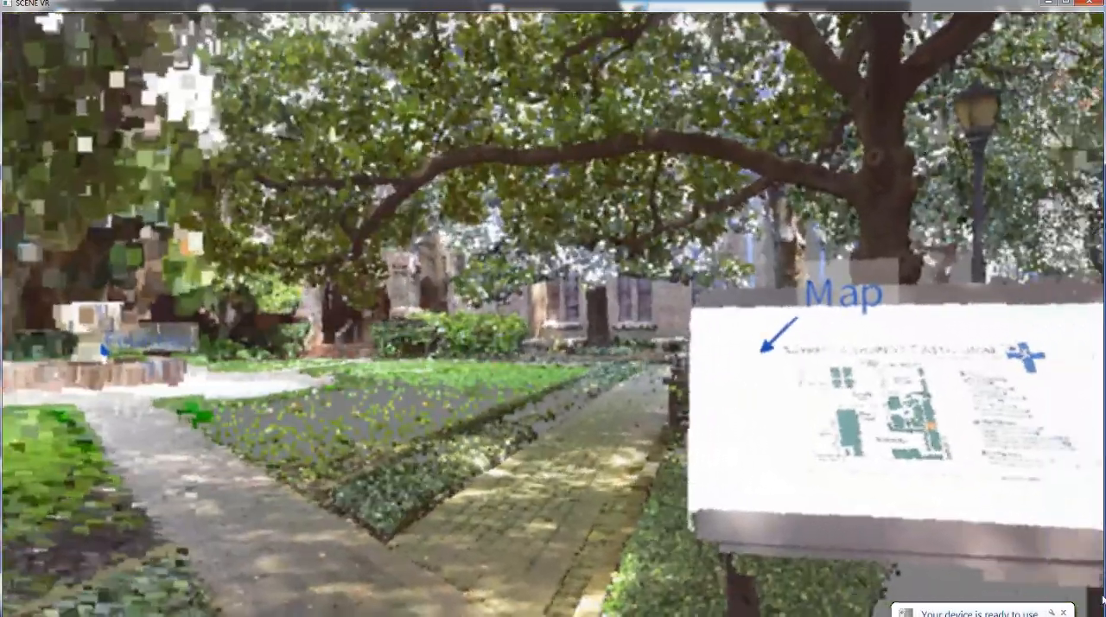
{"action": "left_click", "coordinate": [527, 221]}
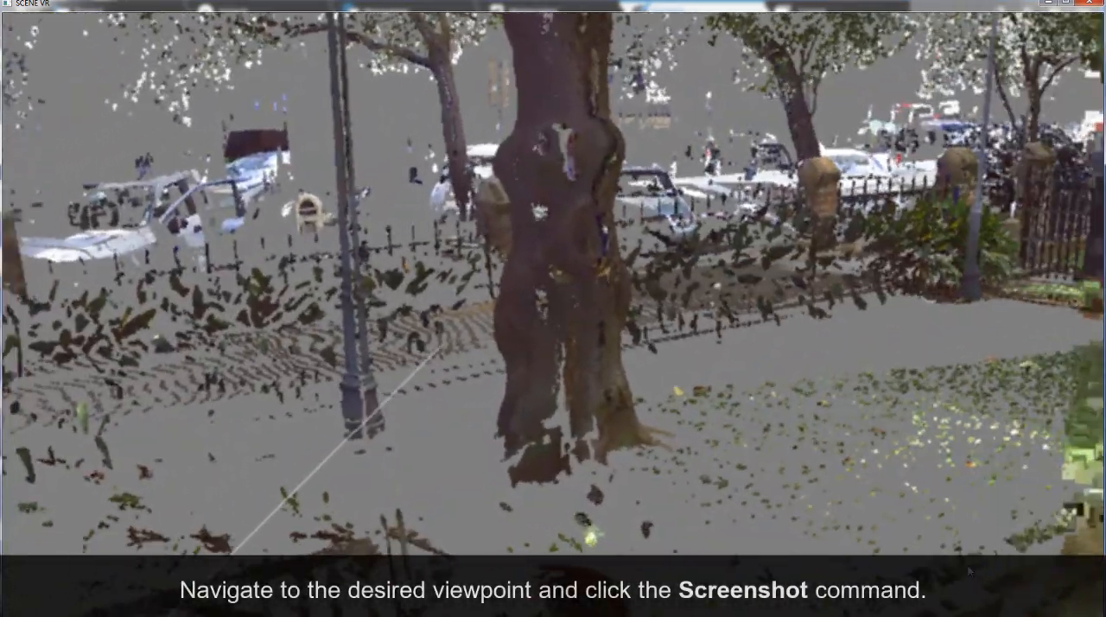
Capture a VR screenshot beside the tree as teleport jump Viewpoint2.
{"action": "left_click", "coordinate": [572, 95]}
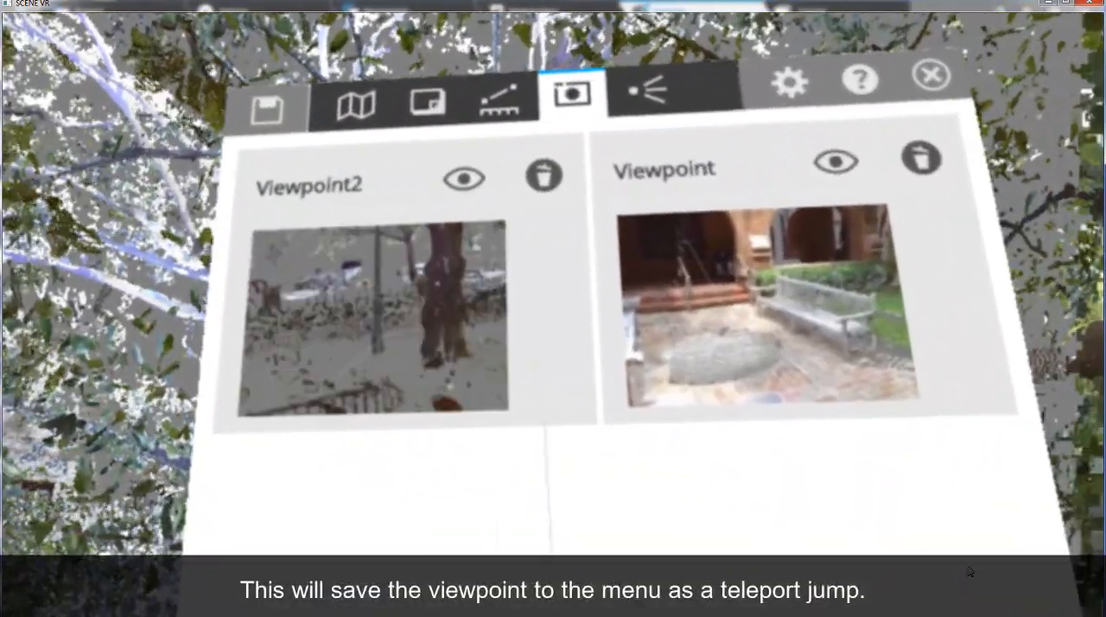